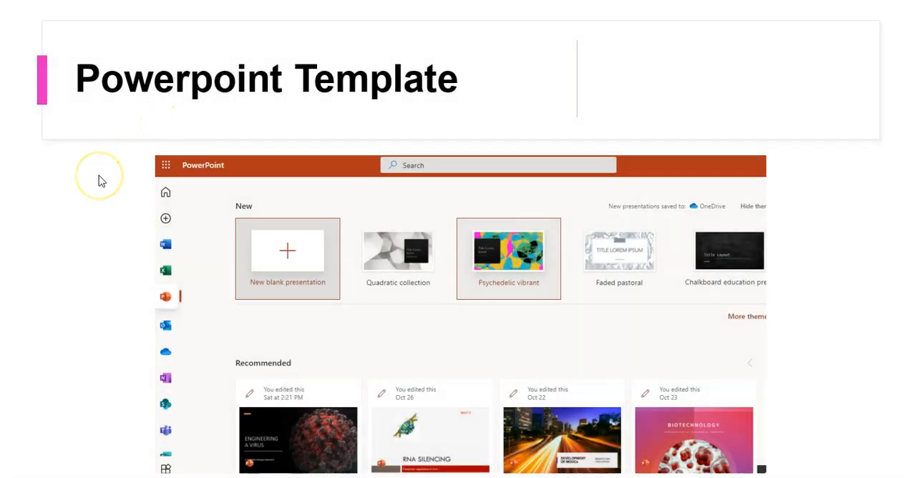
mouse_move(138, 226)
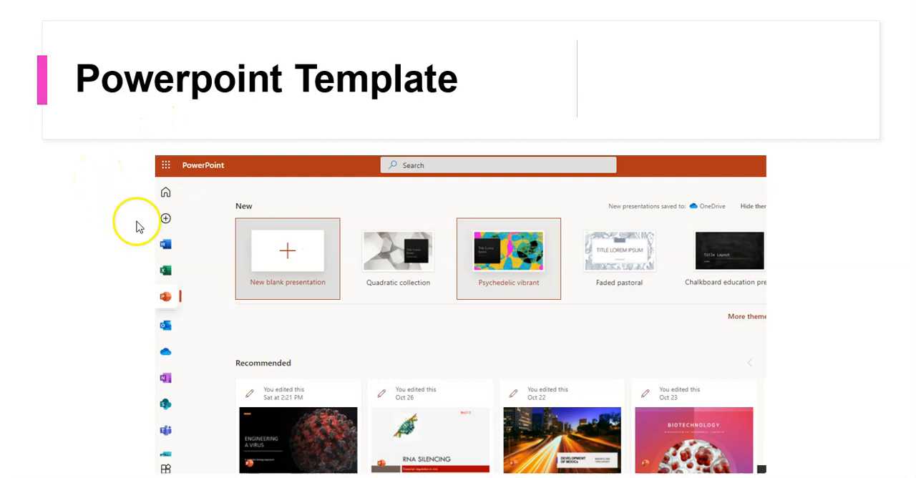
mouse_move(165, 282)
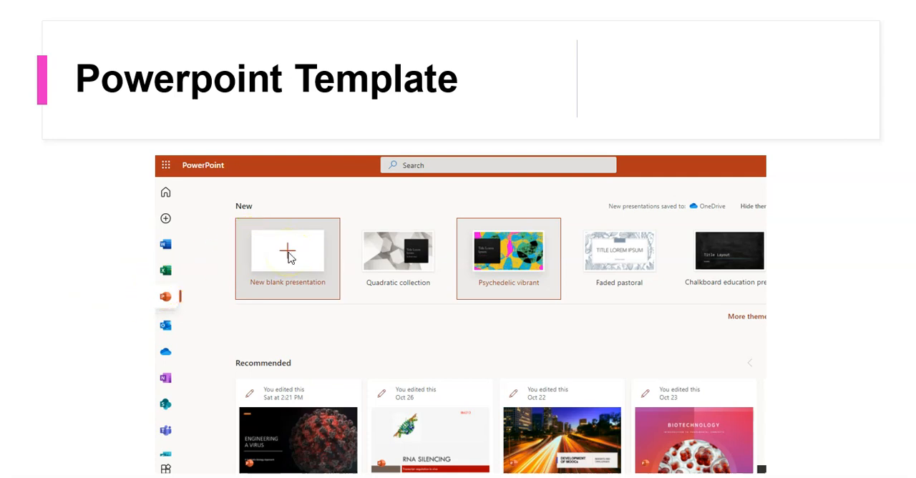
mouse_move(289, 256)
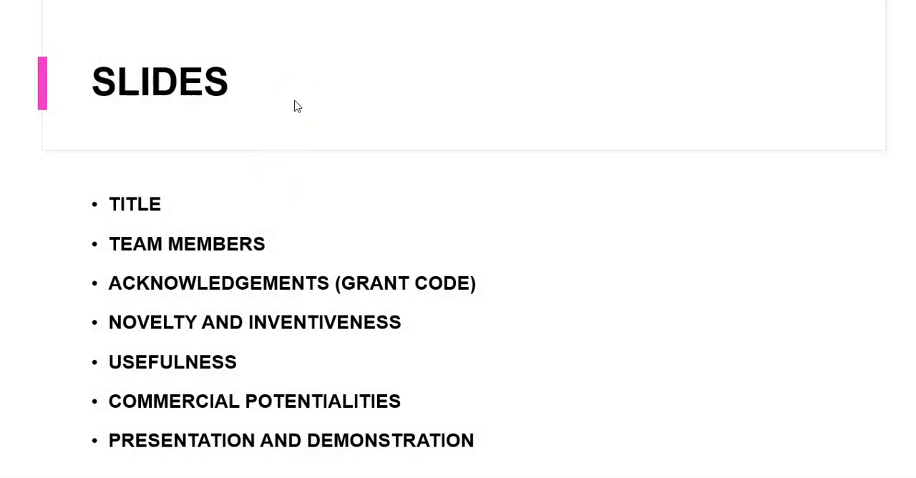
mouse_move(303, 206)
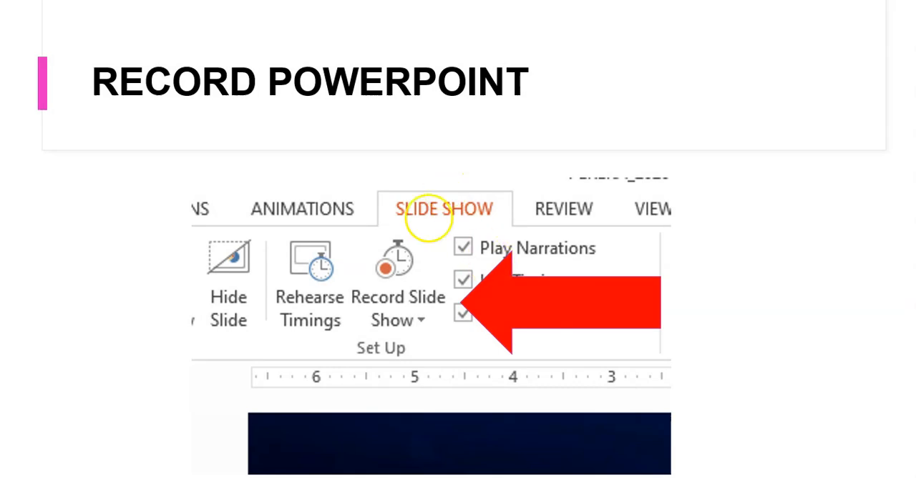
mouse_move(566, 158)
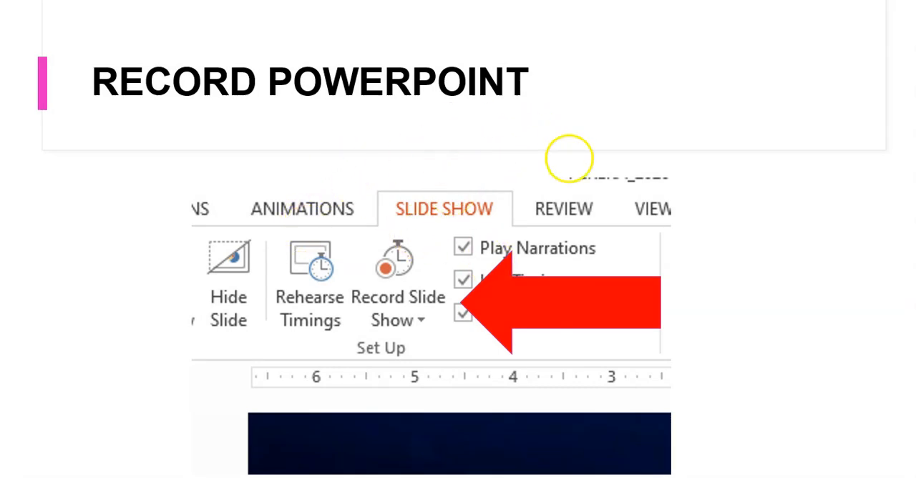
mouse_move(448, 178)
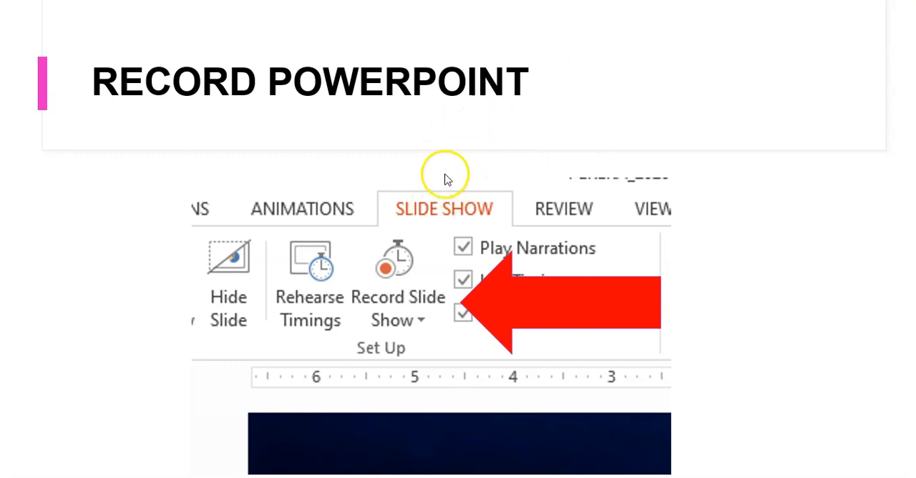
mouse_move(449, 266)
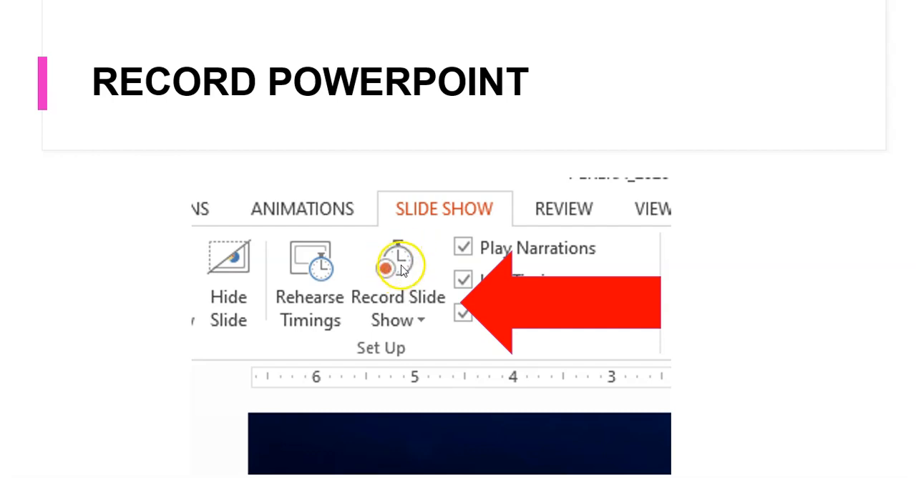
mouse_move(382, 320)
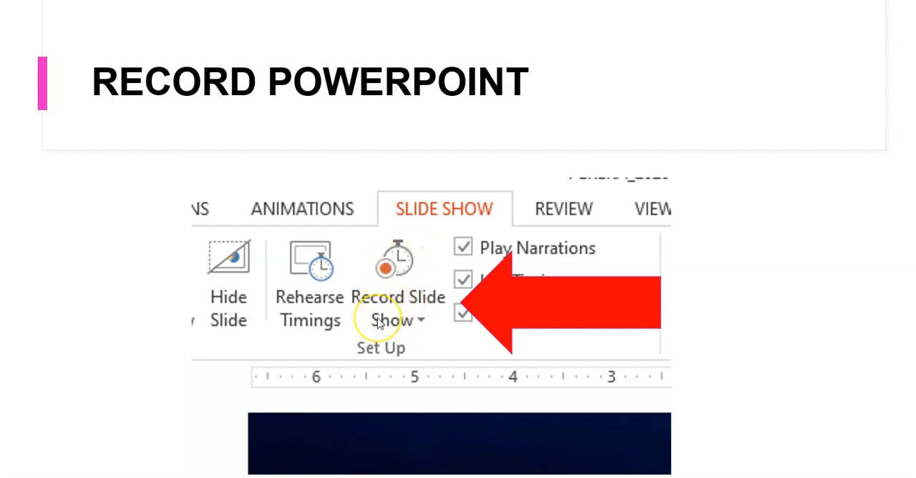
mouse_move(390, 304)
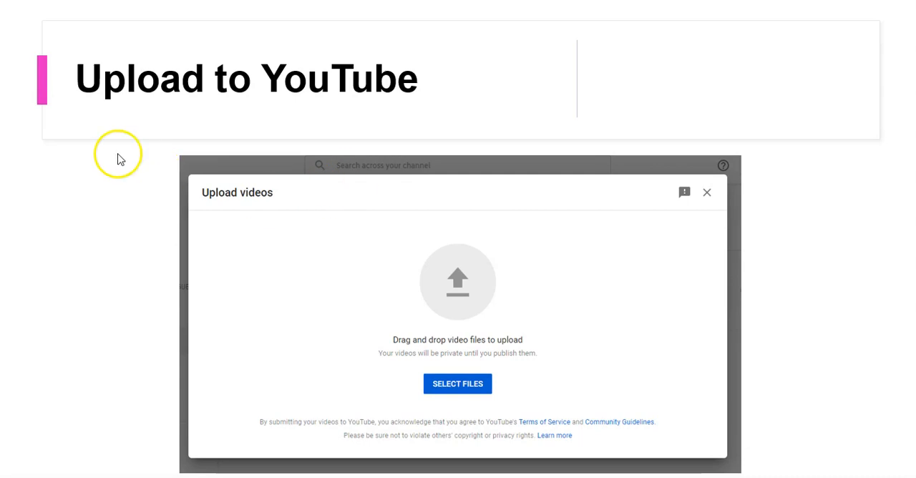
mouse_move(91, 178)
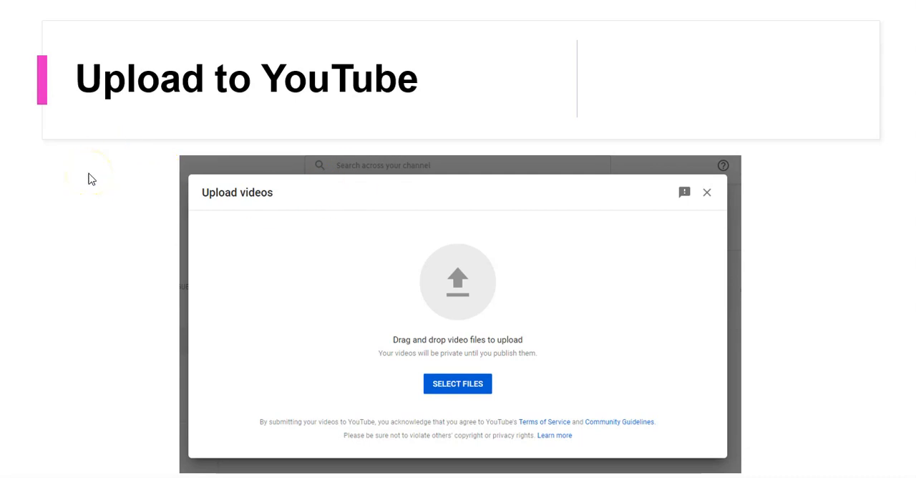
mouse_move(287, 231)
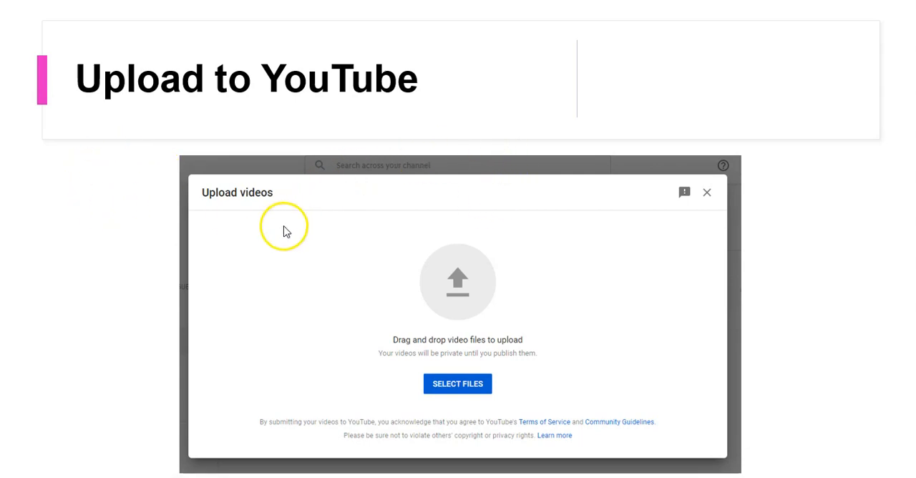
mouse_move(274, 386)
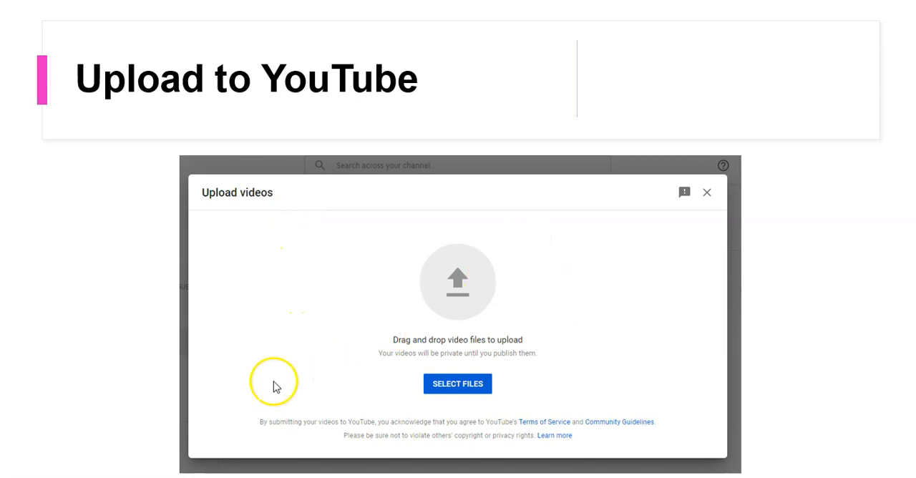
mouse_move(403, 318)
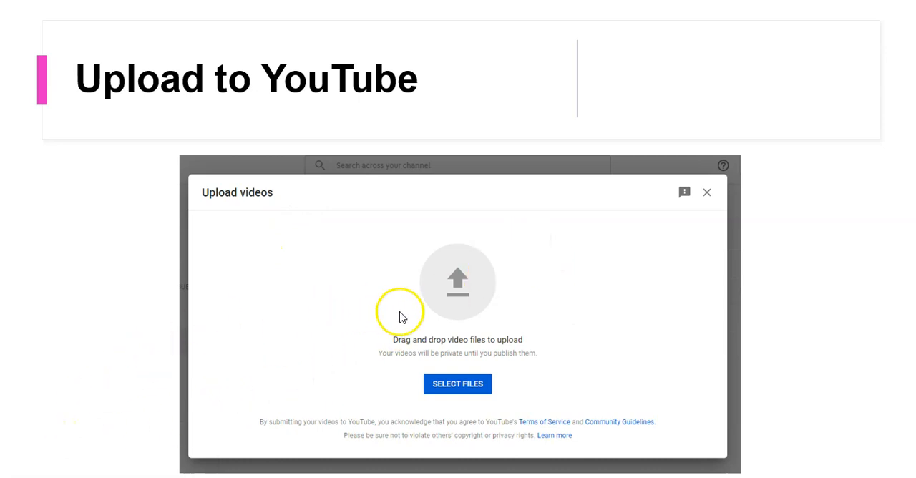
mouse_move(504, 269)
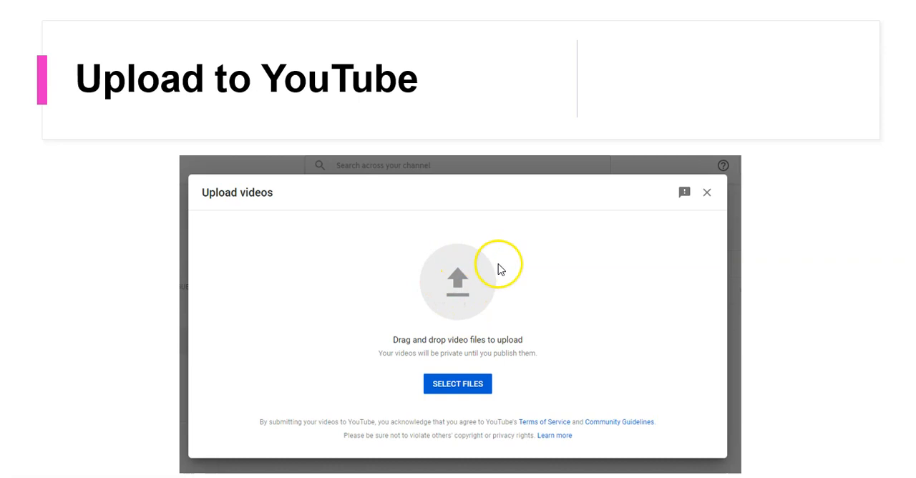
mouse_move(467, 263)
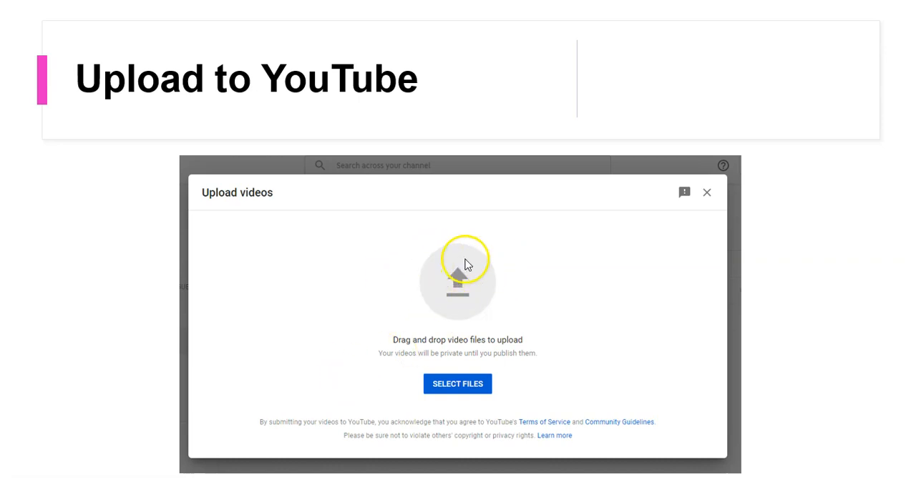
mouse_move(511, 228)
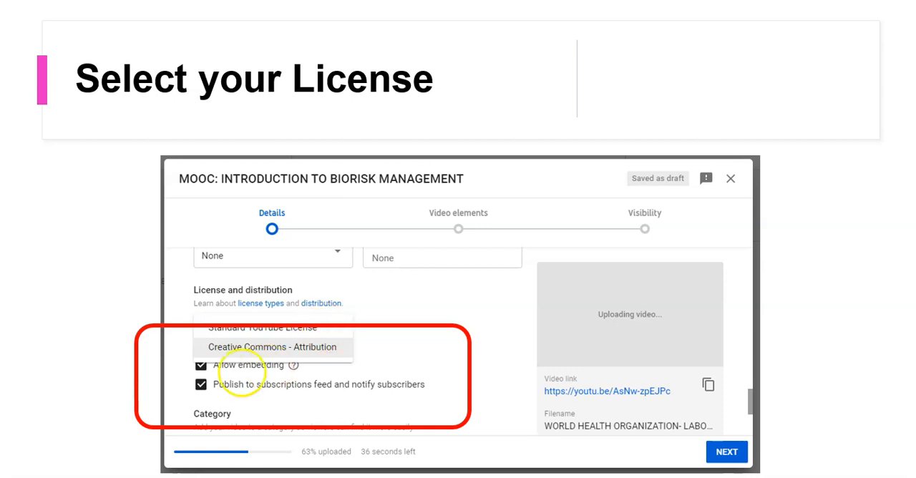
mouse_move(276, 211)
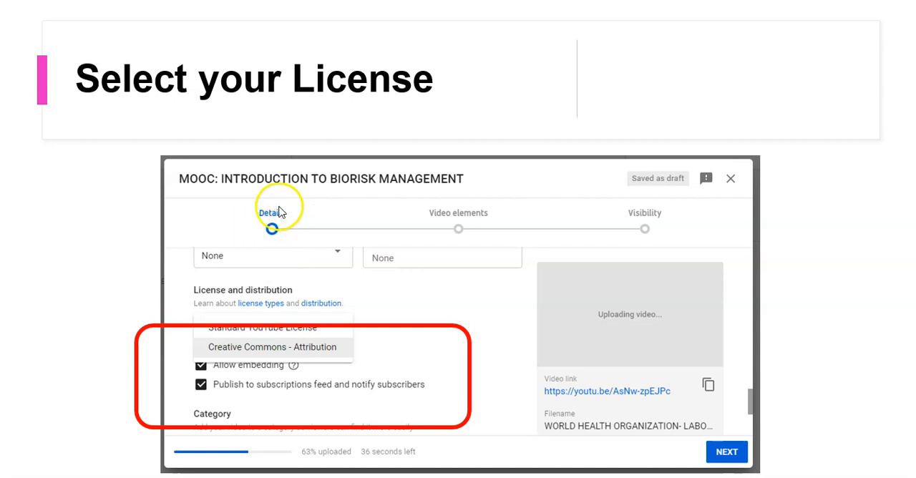
mouse_move(299, 228)
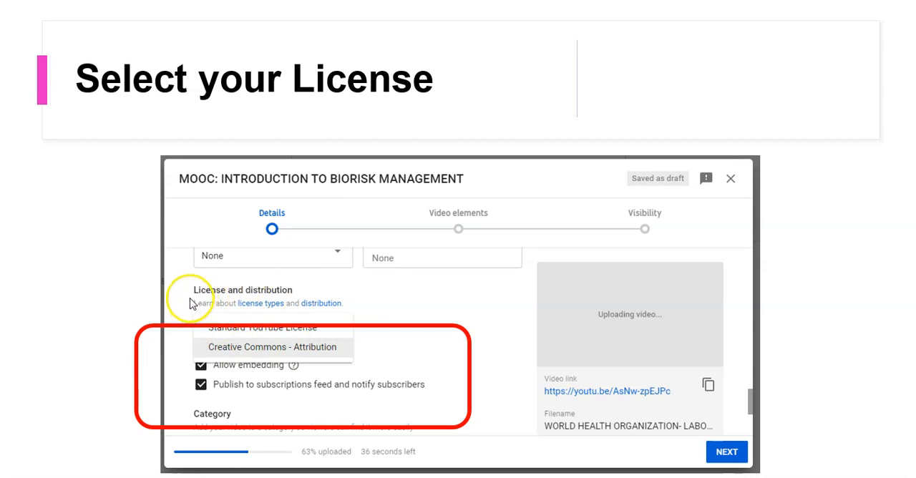
mouse_move(239, 301)
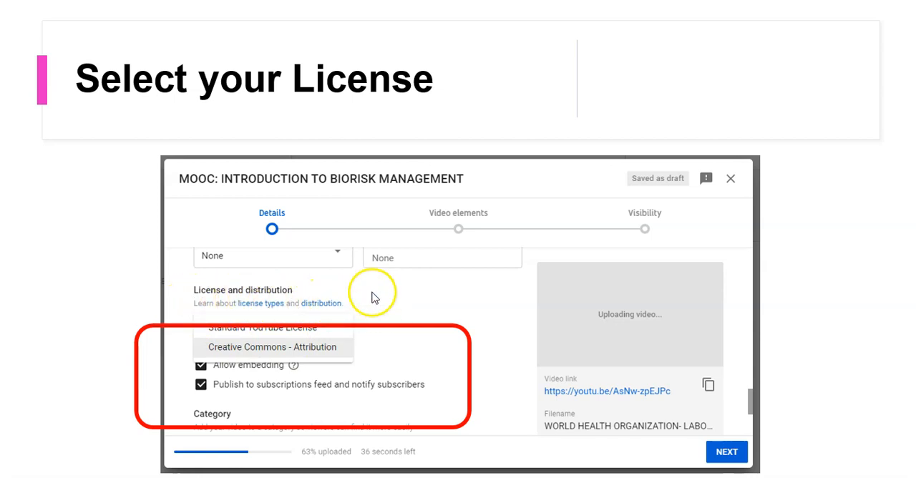
mouse_move(460, 230)
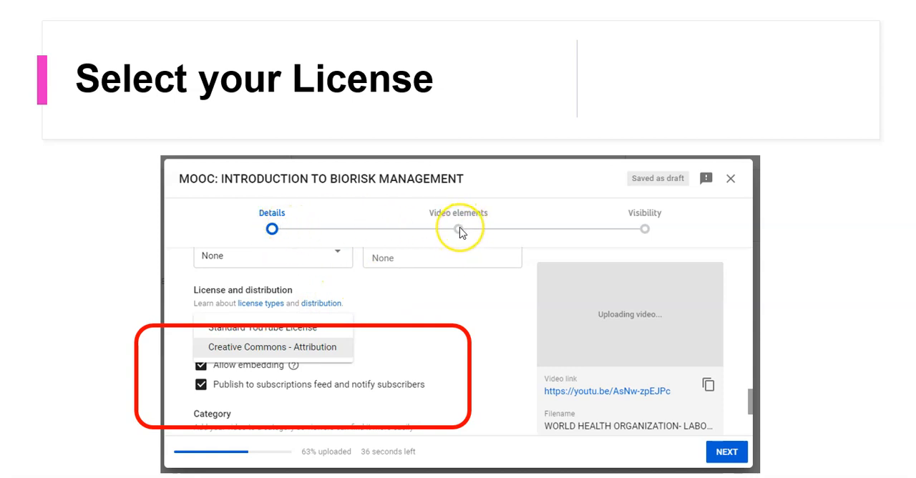
mouse_move(458, 225)
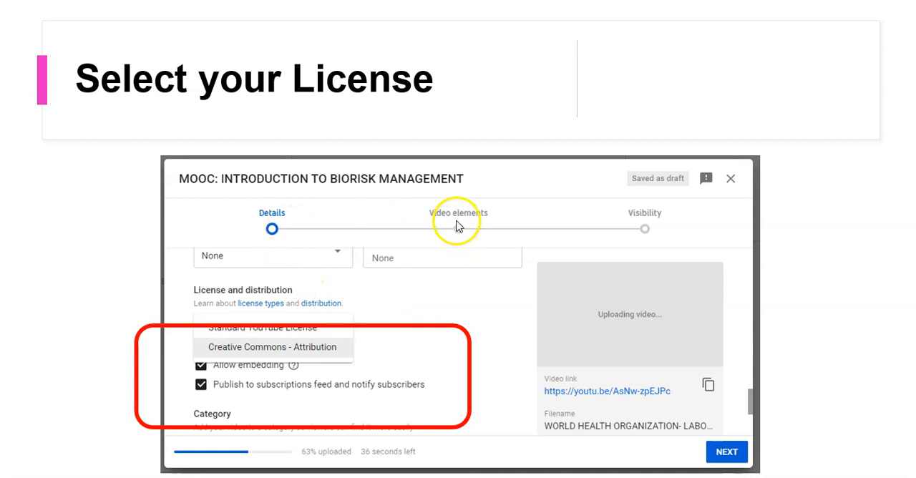
mouse_move(463, 225)
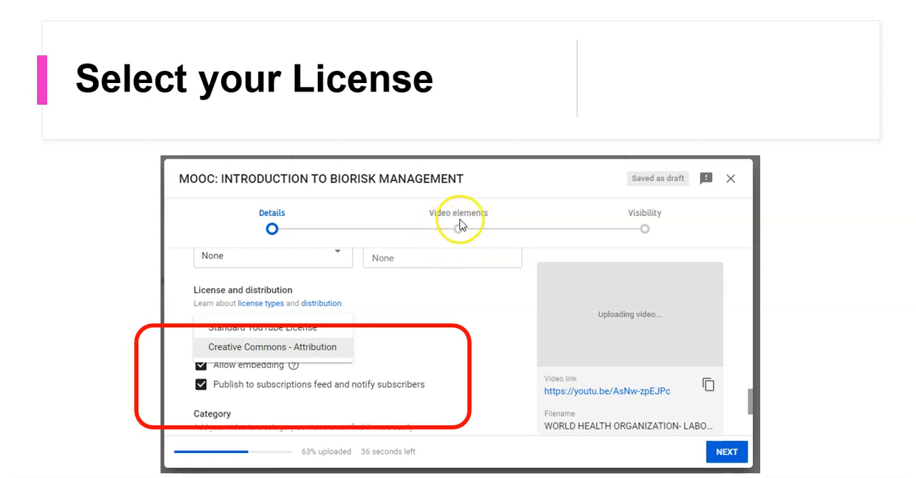
mouse_move(474, 219)
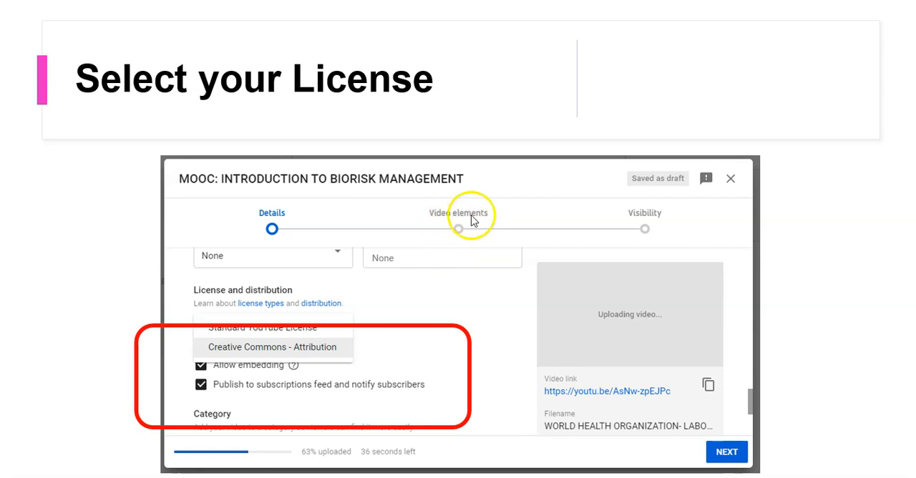
mouse_move(454, 228)
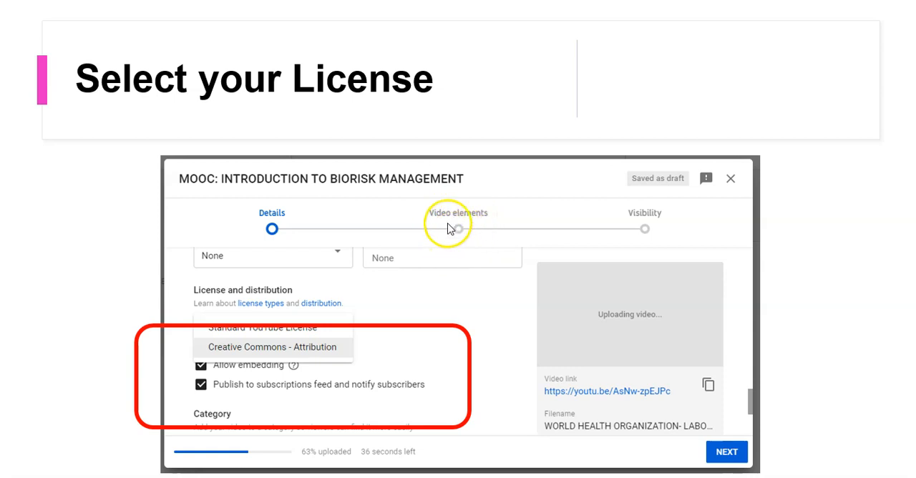
mouse_move(506, 227)
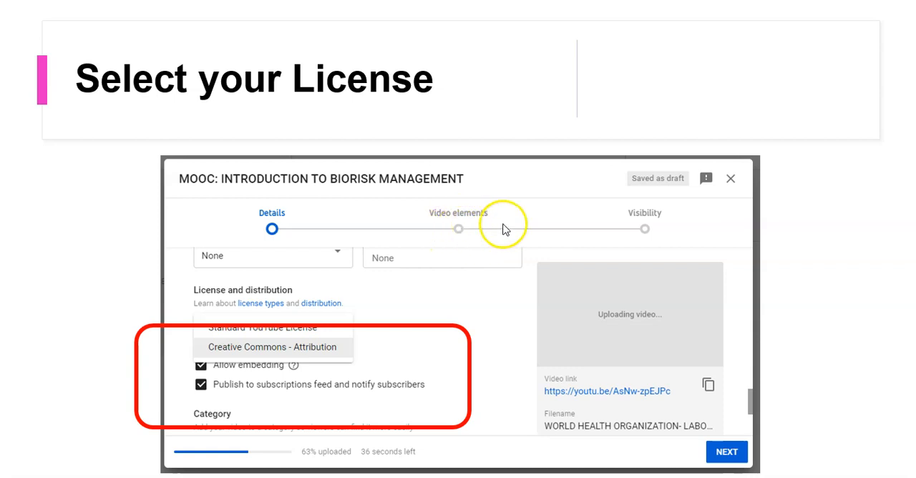
mouse_move(799, 308)
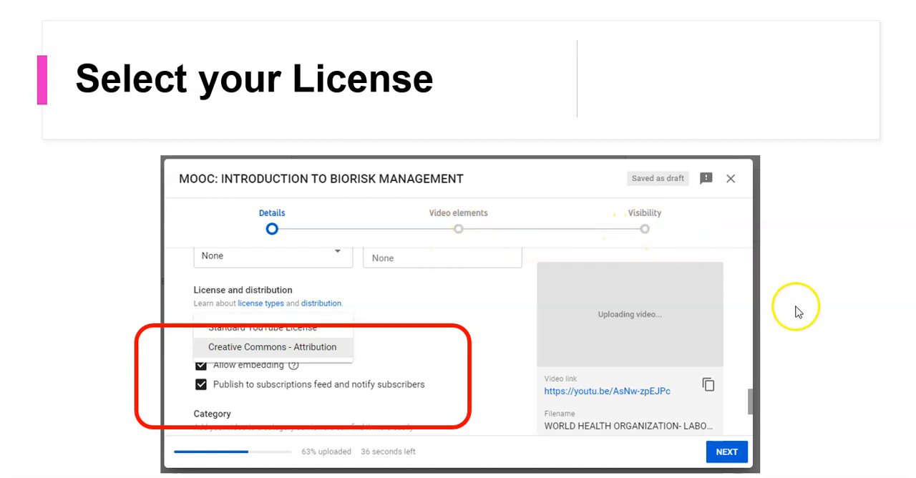
mouse_move(798, 311)
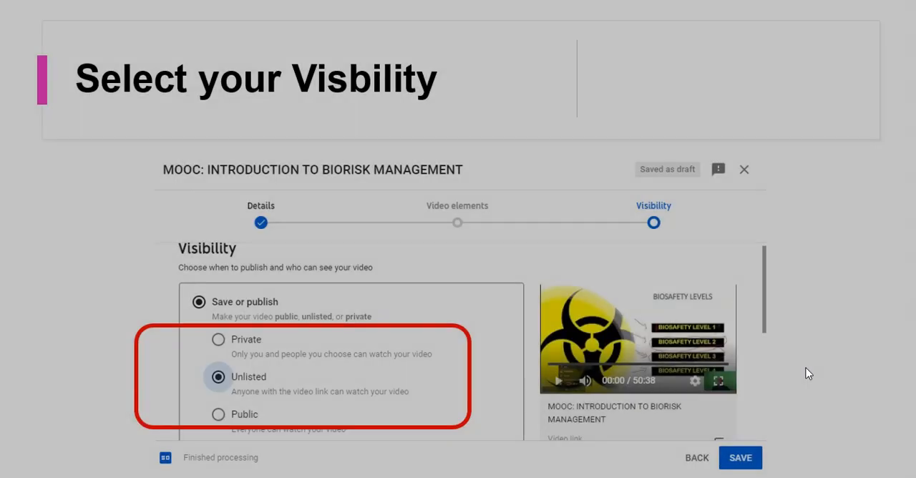
mouse_move(815, 295)
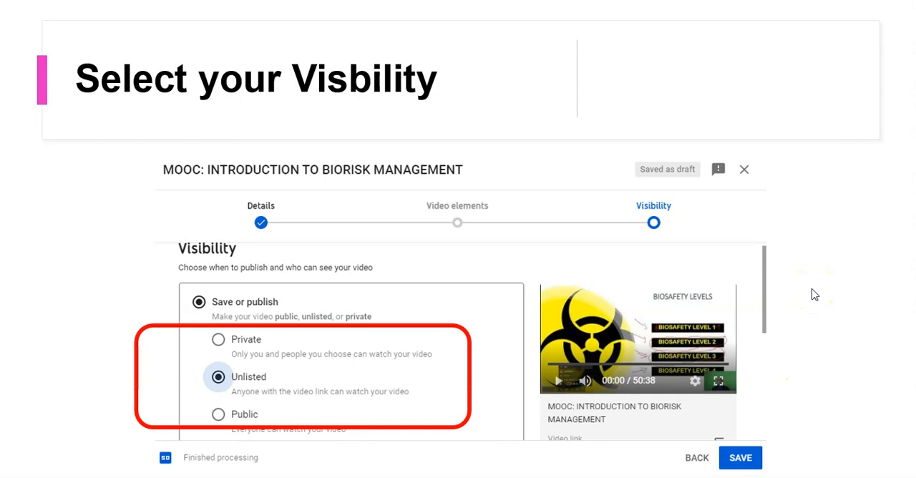
mouse_move(176, 234)
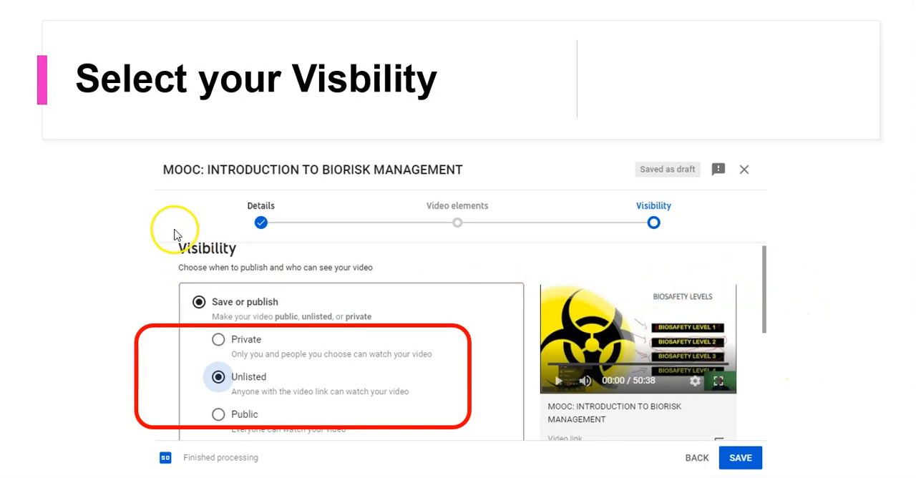
mouse_move(205, 217)
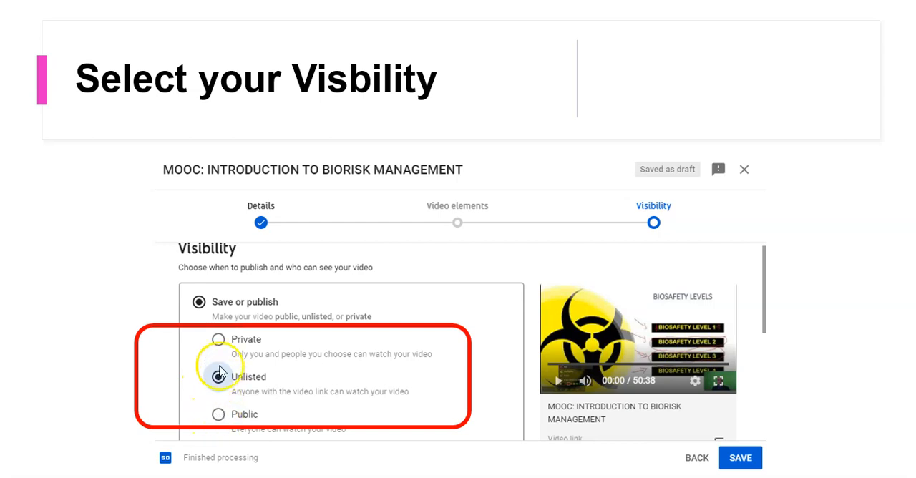
Advance to the 'Select your Visibility' slide showing Private, Unlisted and Public, with Unlisted selected.
click(218, 376)
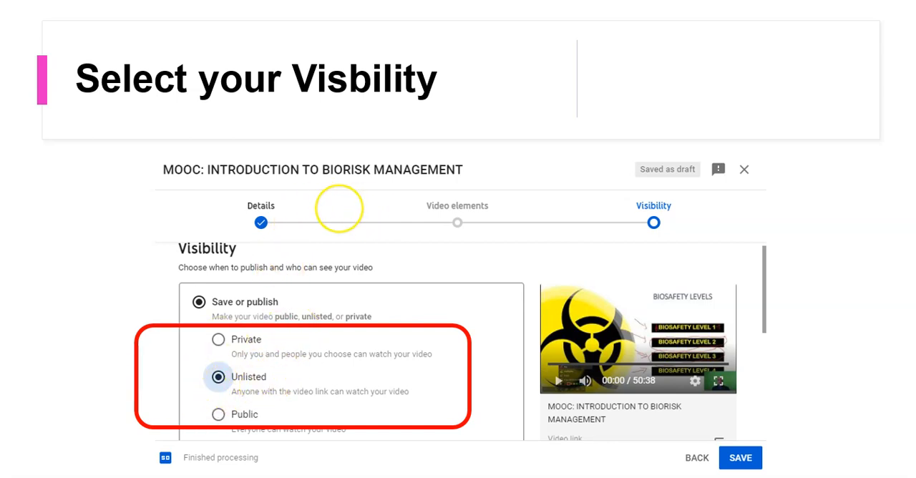
mouse_move(194, 129)
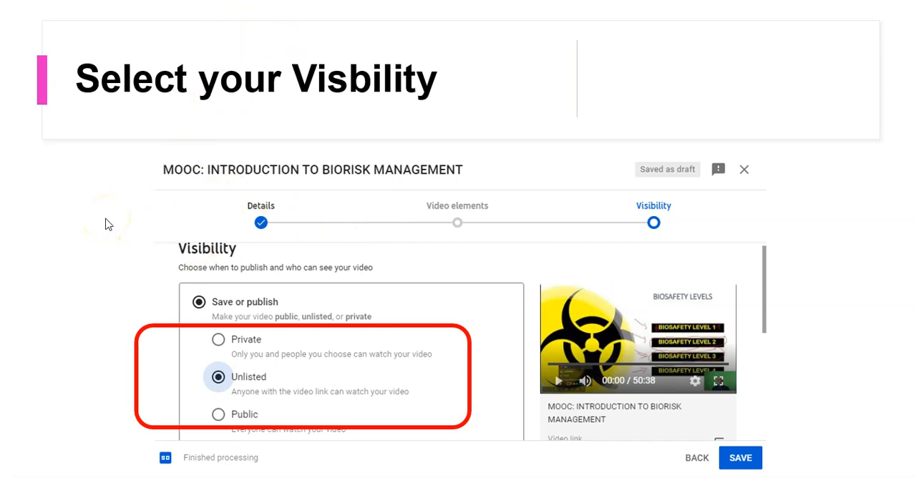
mouse_move(217, 414)
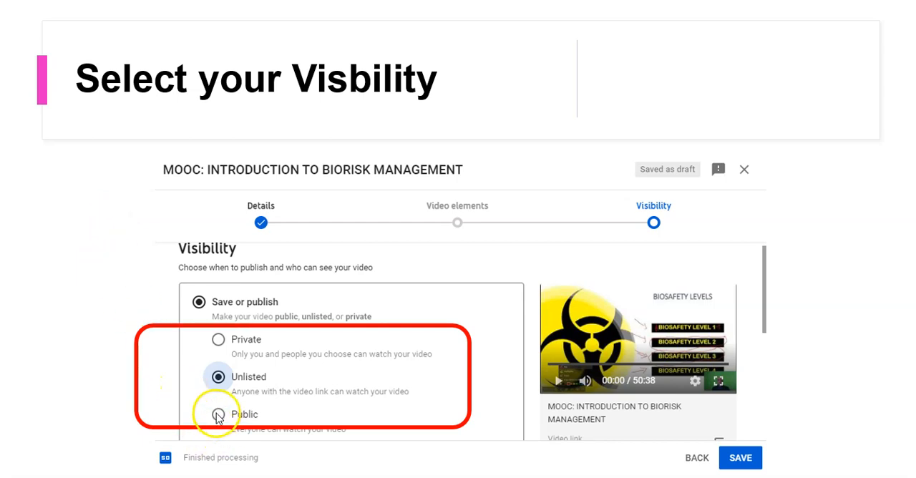
mouse_move(103, 246)
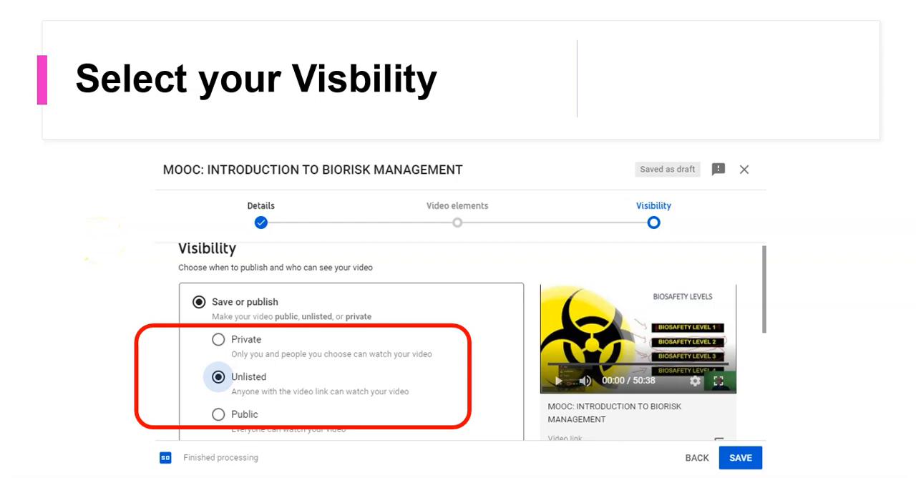
click(219, 377)
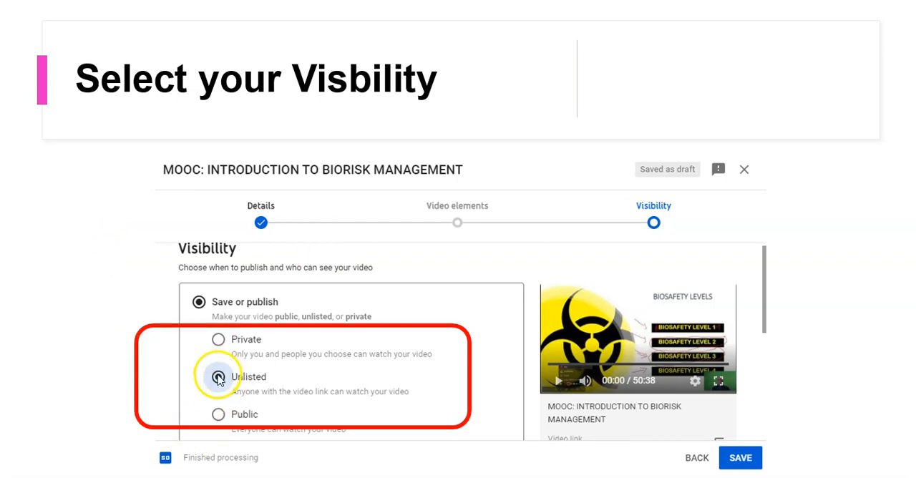
click(219, 376)
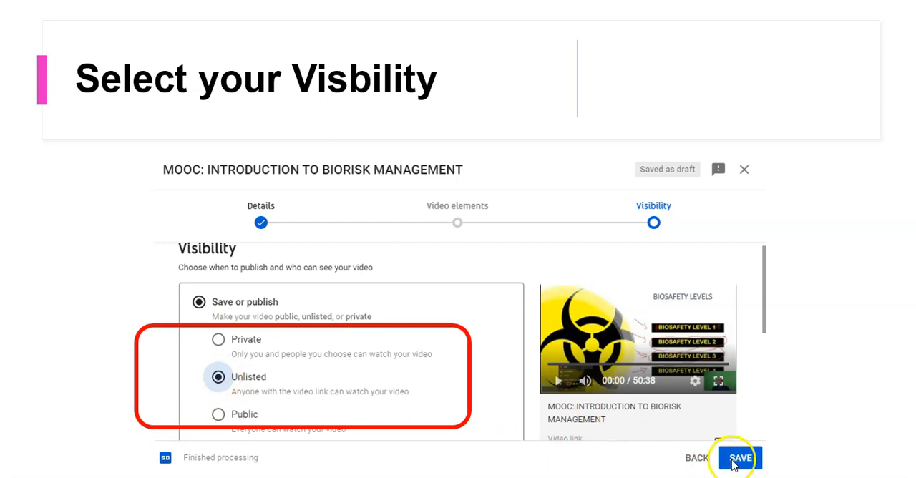
mouse_move(471, 456)
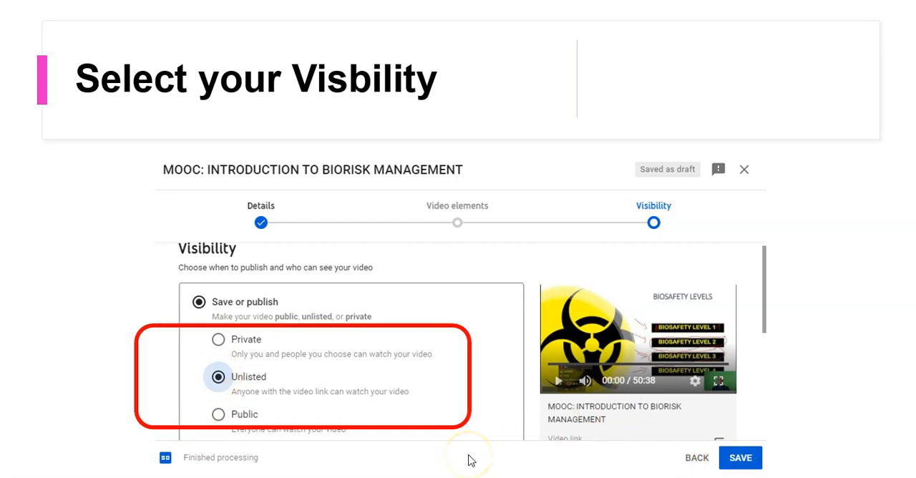